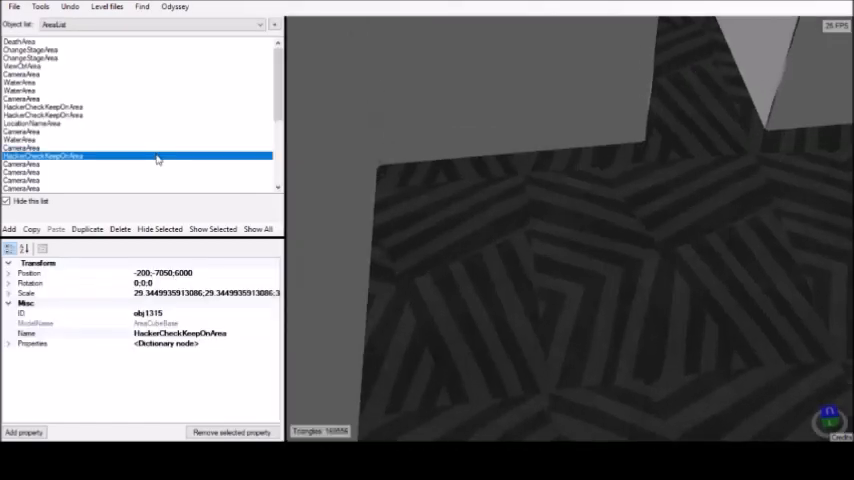
Unload the currently loaded level, leaving an empty scene
click(42, 114)
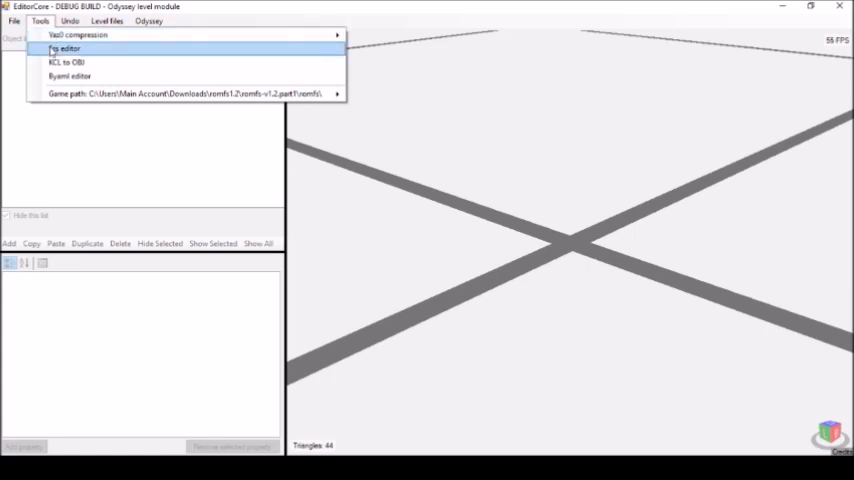
In the SZS editor, browse the WorldList archive to the Forest kingdom entry's MoonRockScenario
click(64, 48)
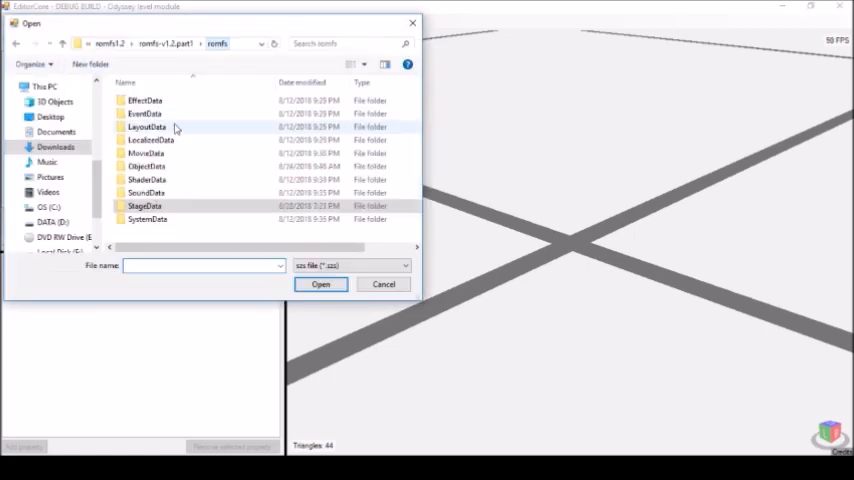
double_click(148, 220)
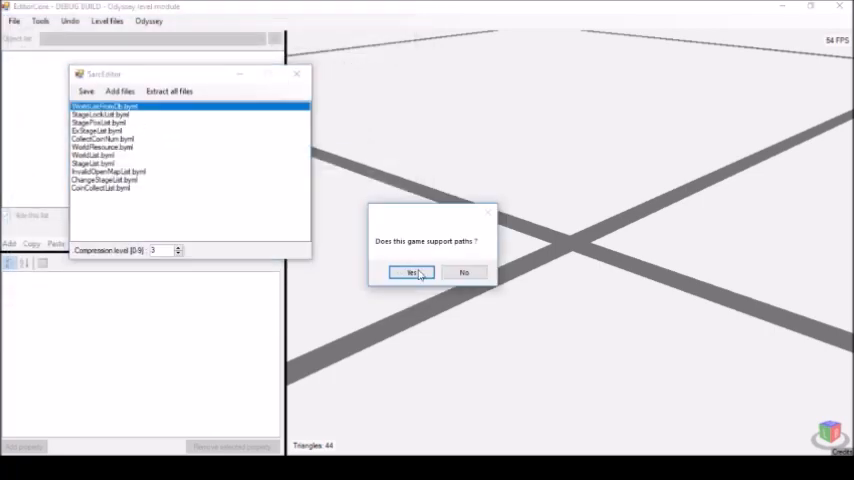
click(412, 272)
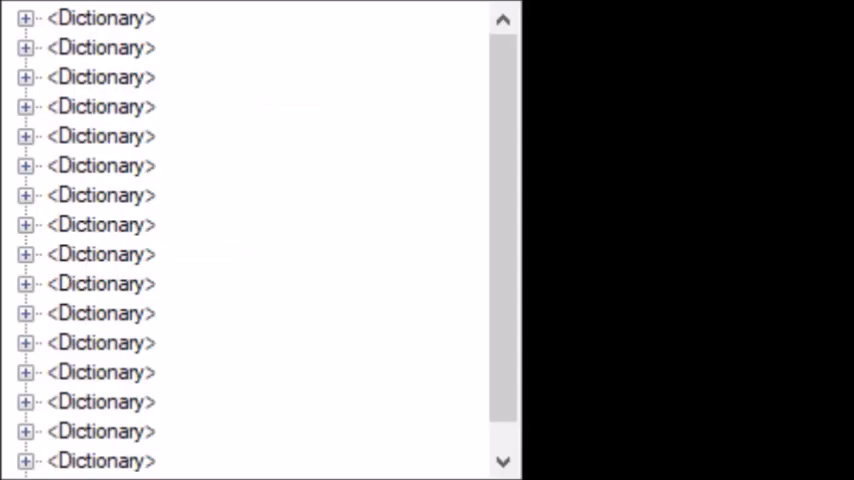
click(100, 18)
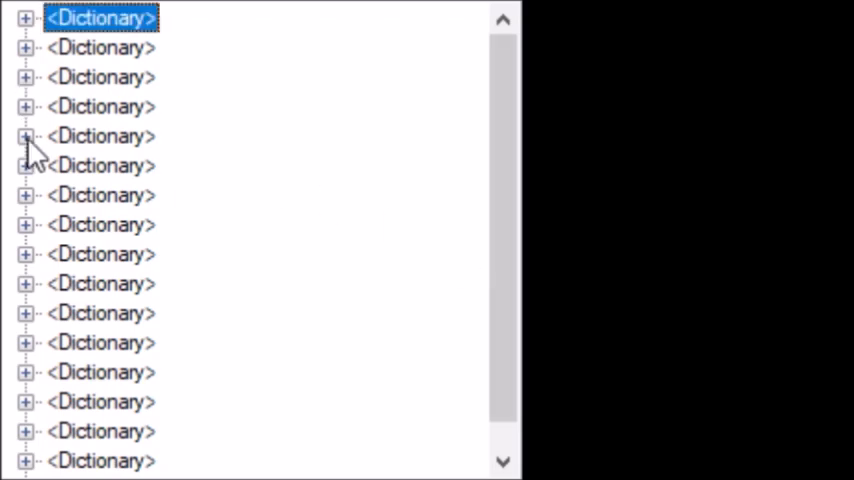
mouse_move(30, 112)
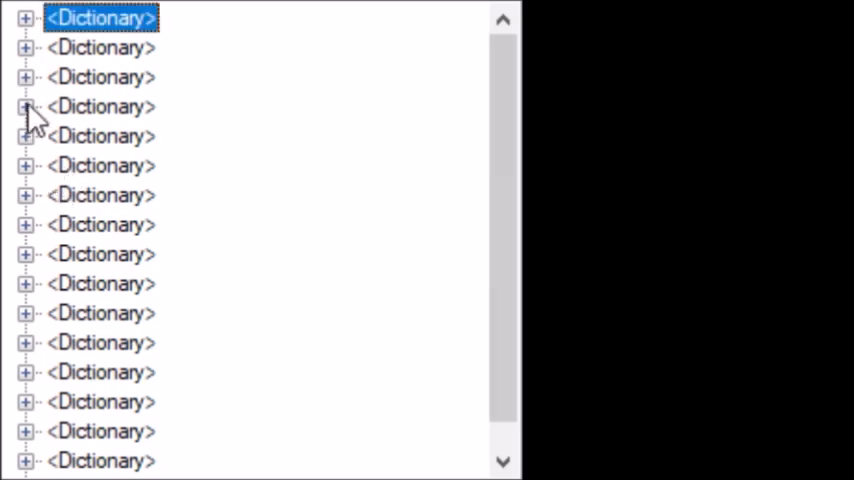
click(24, 106)
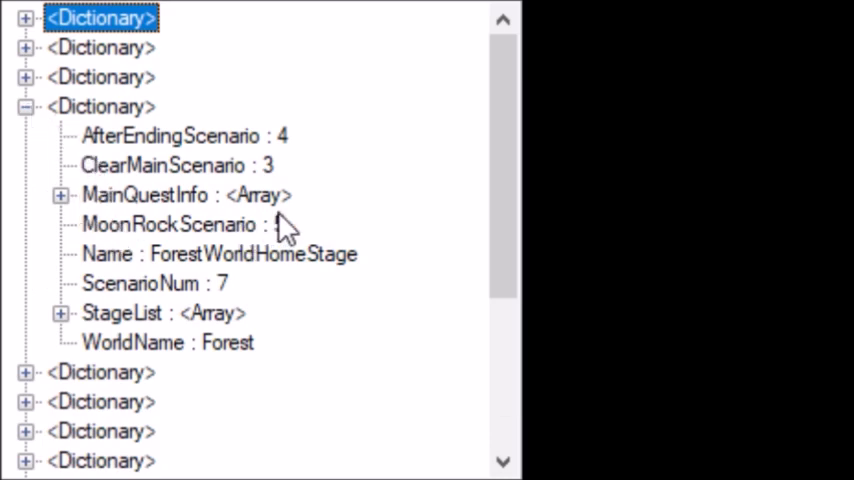
Load ForestWorldHomeStage with scenario number 5
text(5)
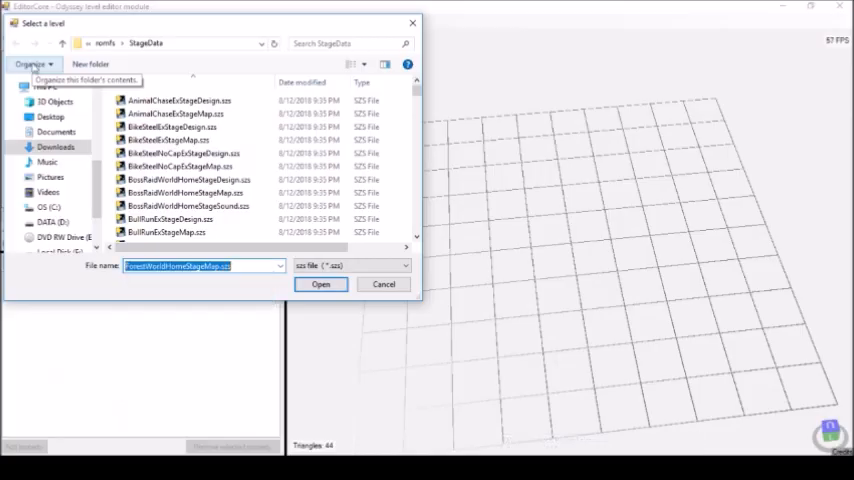
click(320, 284)
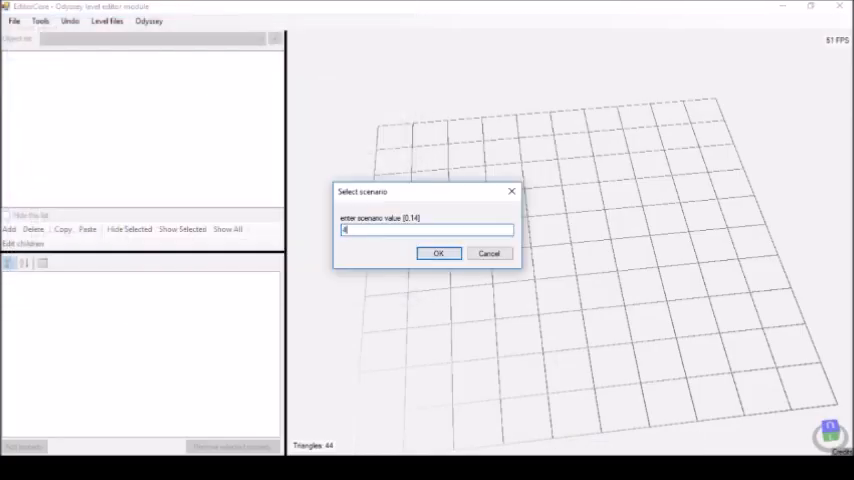
click(438, 252)
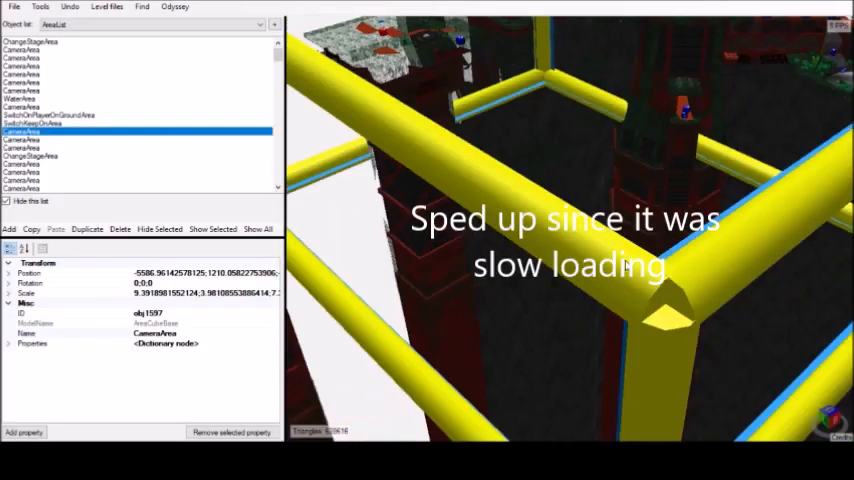